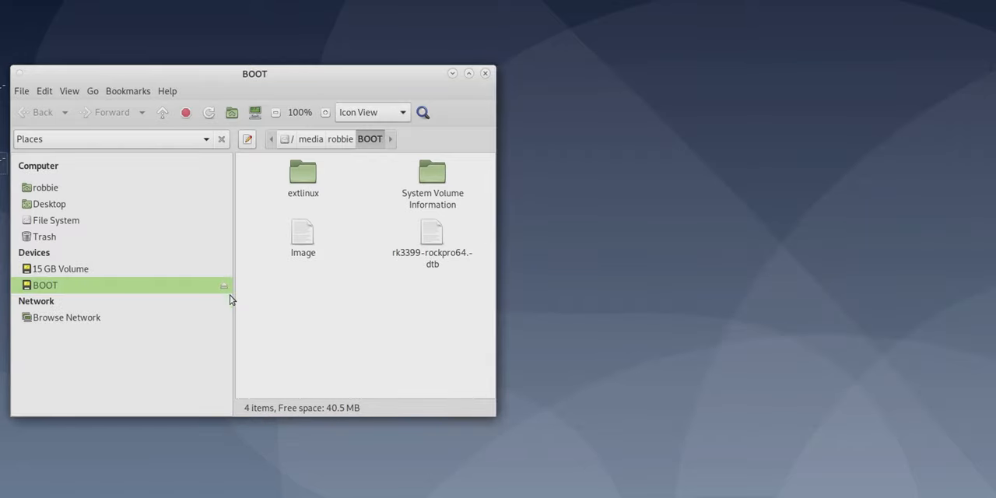
View the Computer drive list, then close the Caja file manager window.
click(36, 302)
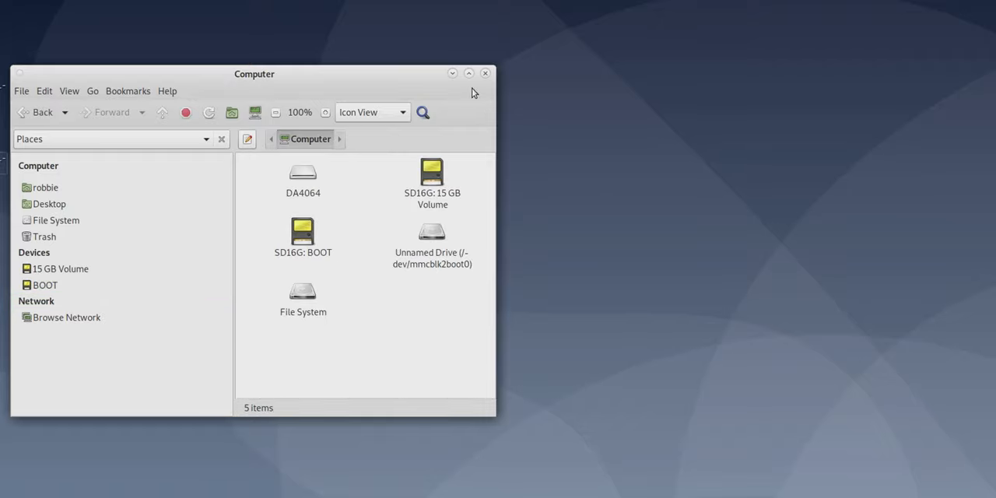
click(486, 74)
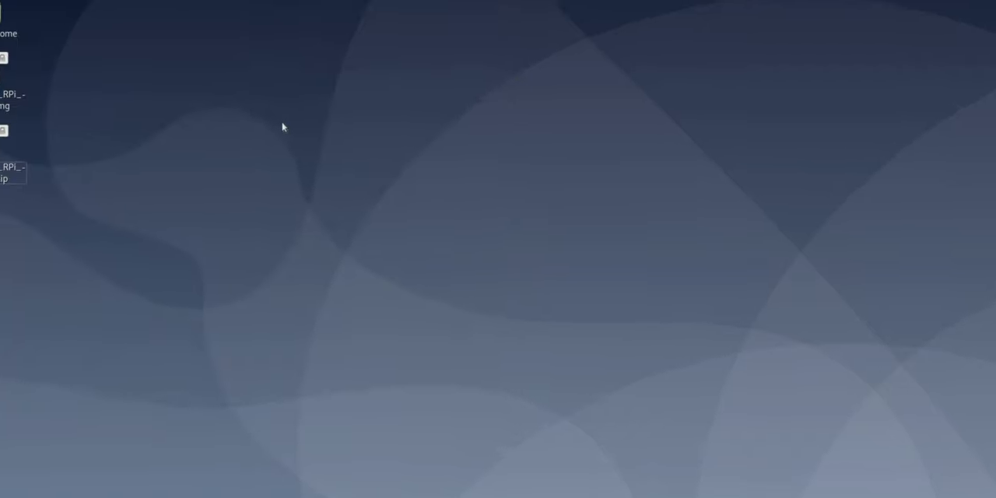
Launch Firefox and load the cat5.tv/pbpdeb short link to the installer page.
click(44, 6)
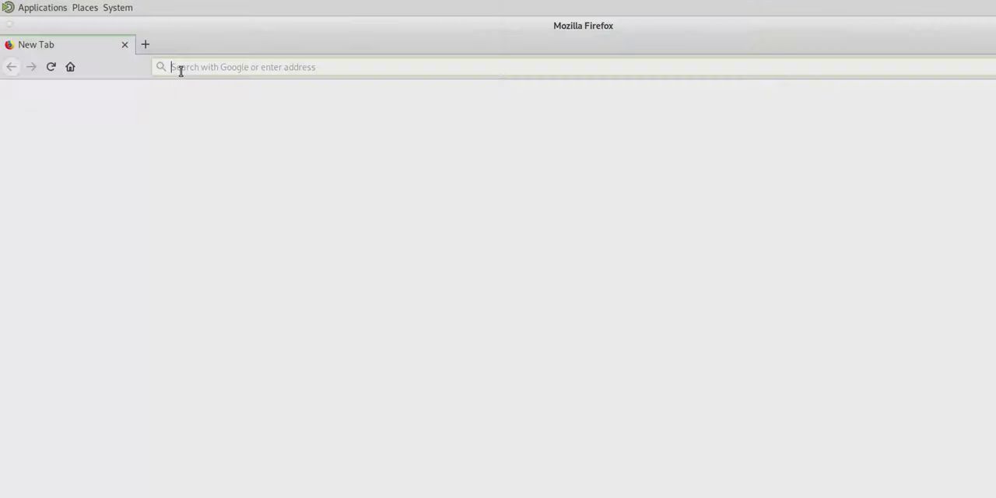
text(cat5.tv/)
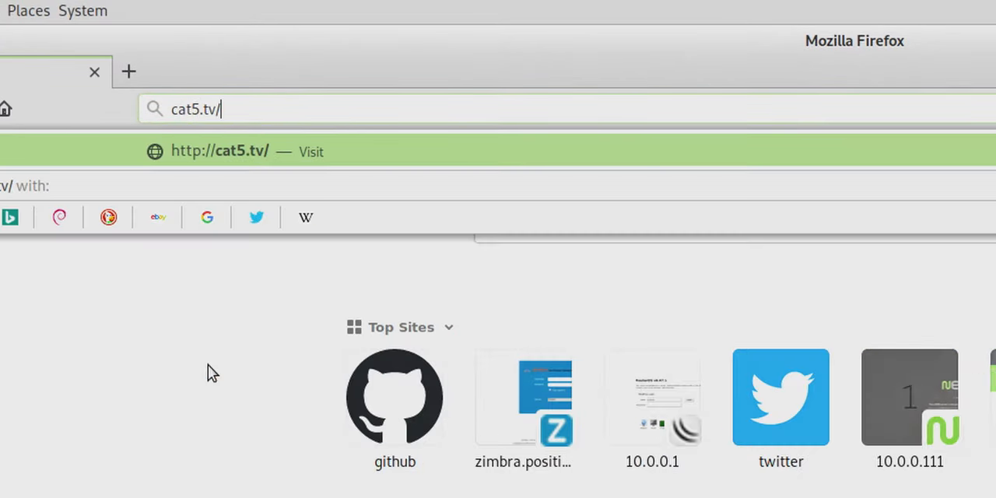
text(pbp)
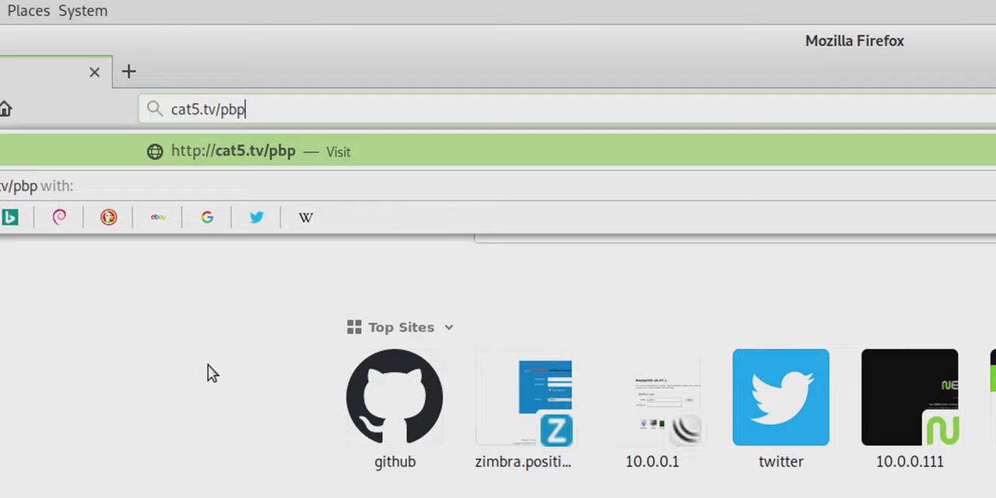
text(deb)
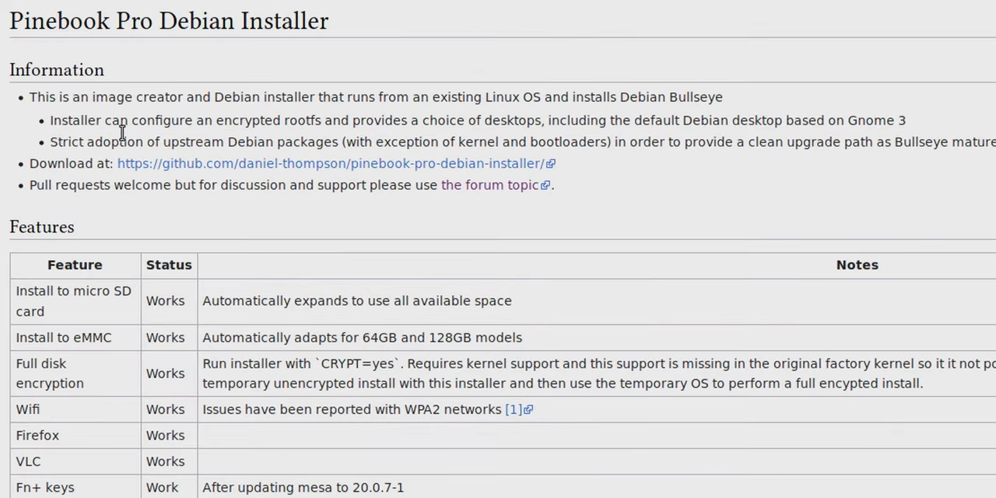
mouse_move(568, 255)
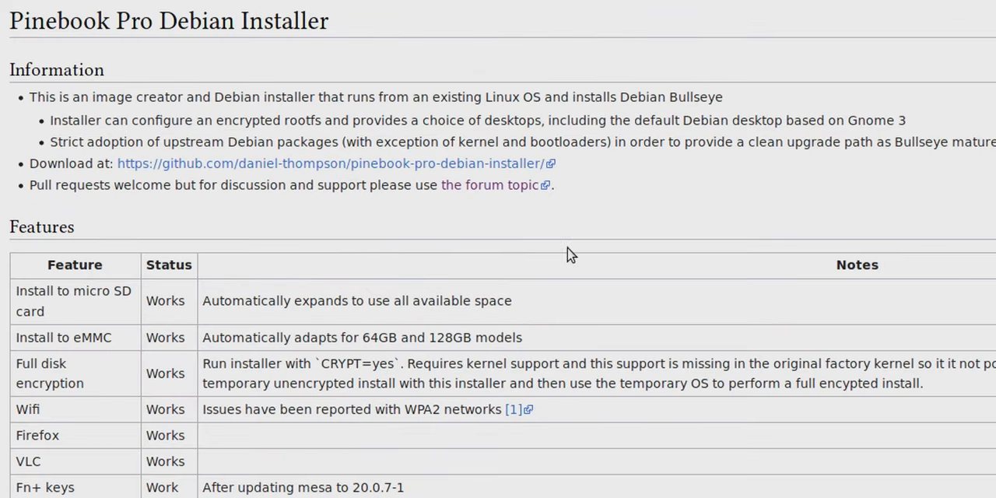
Read the wiki page's features and issues, then copy the installer's GitHub download link.
scroll(down, 3)
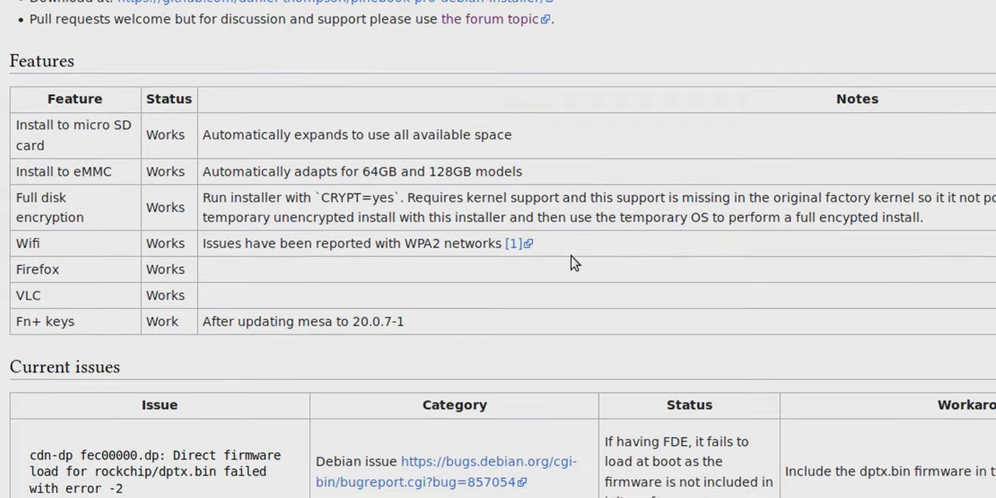
scroll(down, 3)
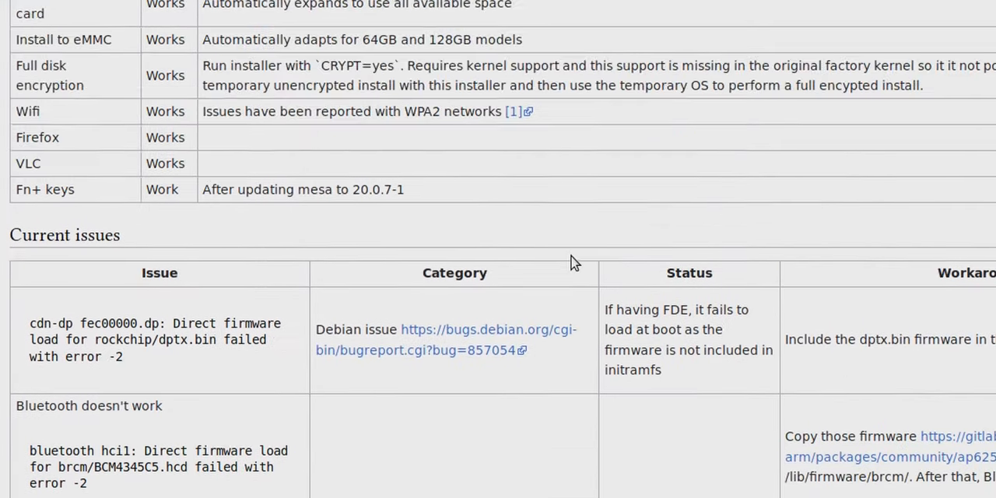
scroll(up, 3)
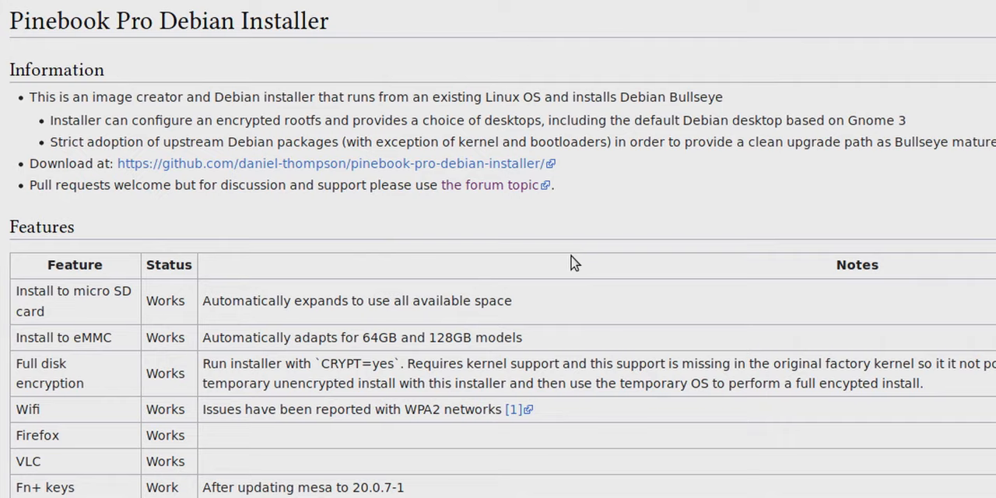
mouse_move(414, 172)
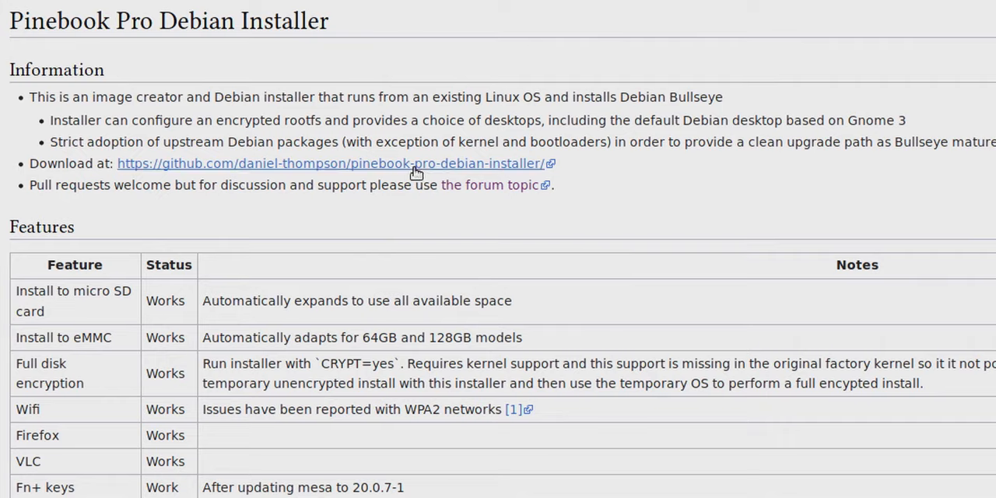
right_click(335, 164)
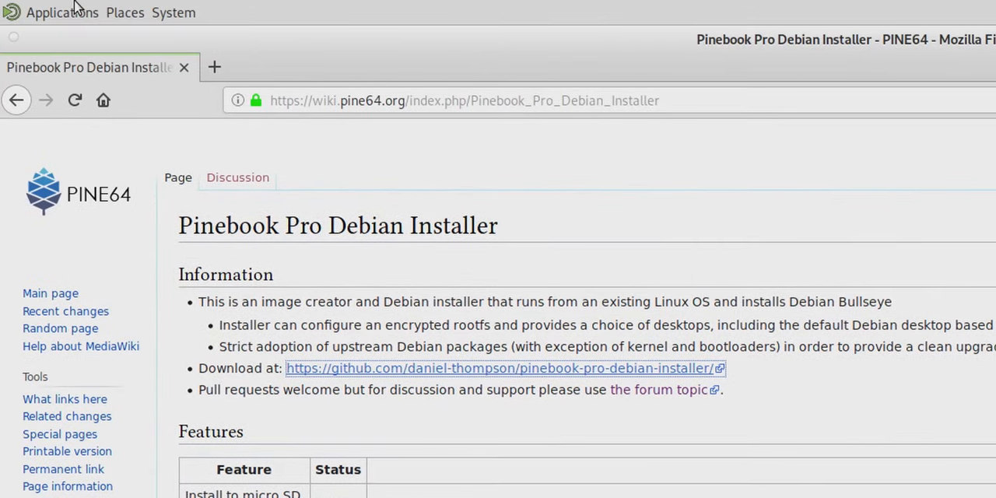
Launch MATE Terminal and run git clone with the pasted GitHub link, getting 'command not found'.
click(62, 13)
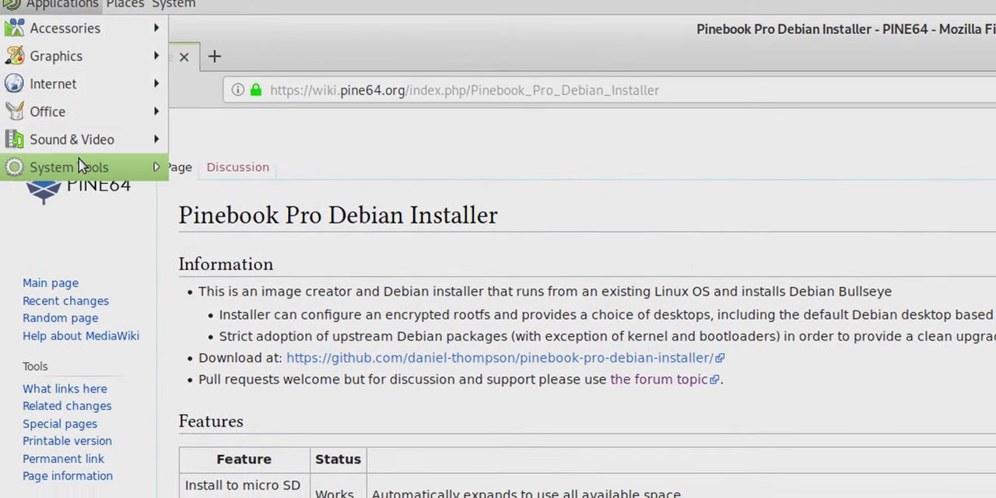
scroll(down, 3)
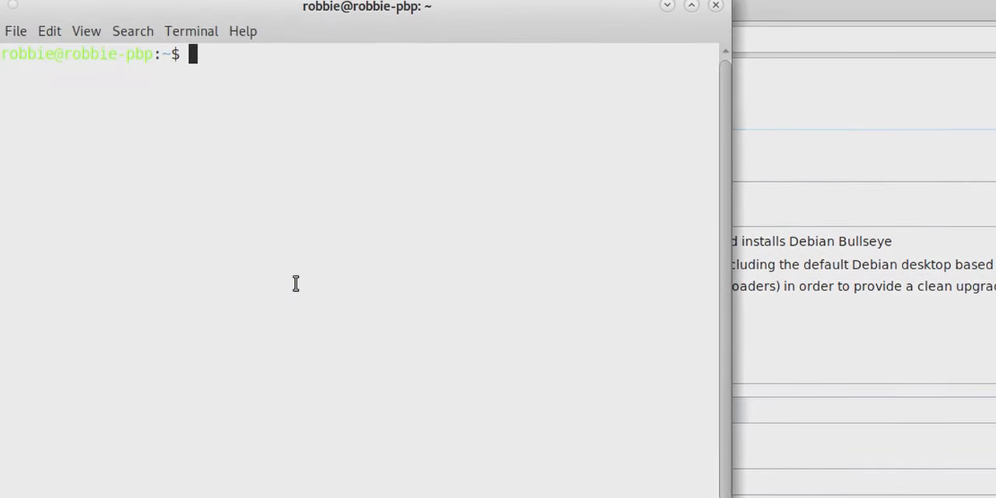
text(git clone)
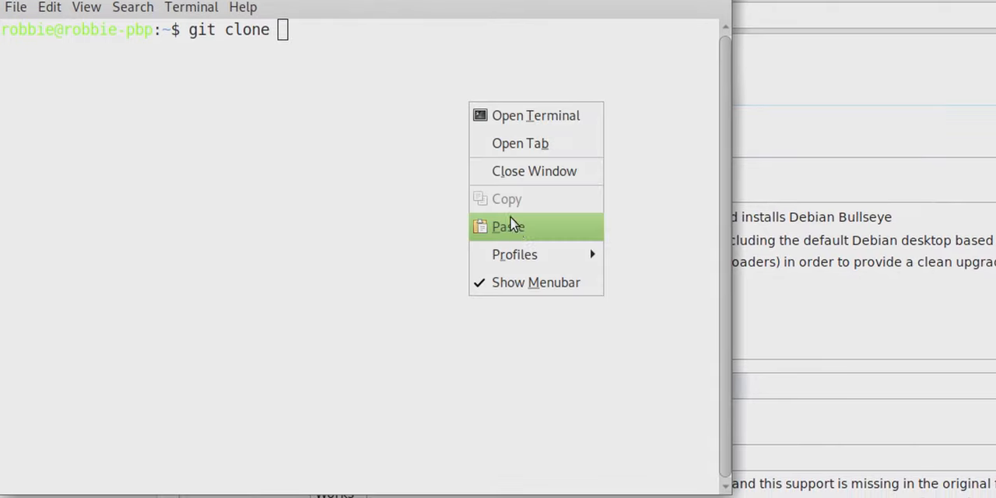
click(508, 228)
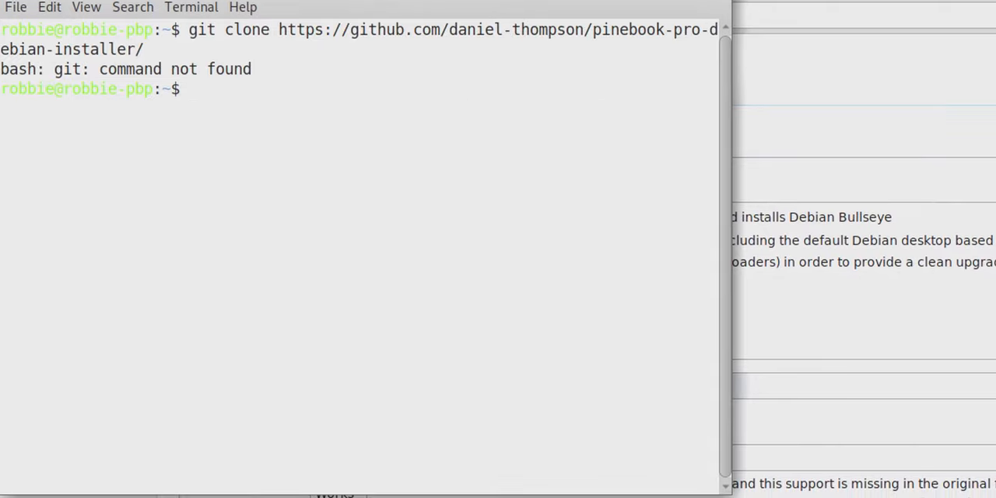
Install git via sudo apt, then clone the daniel-thompson pinebook-pro-debian-installer repository.
text(sudo)
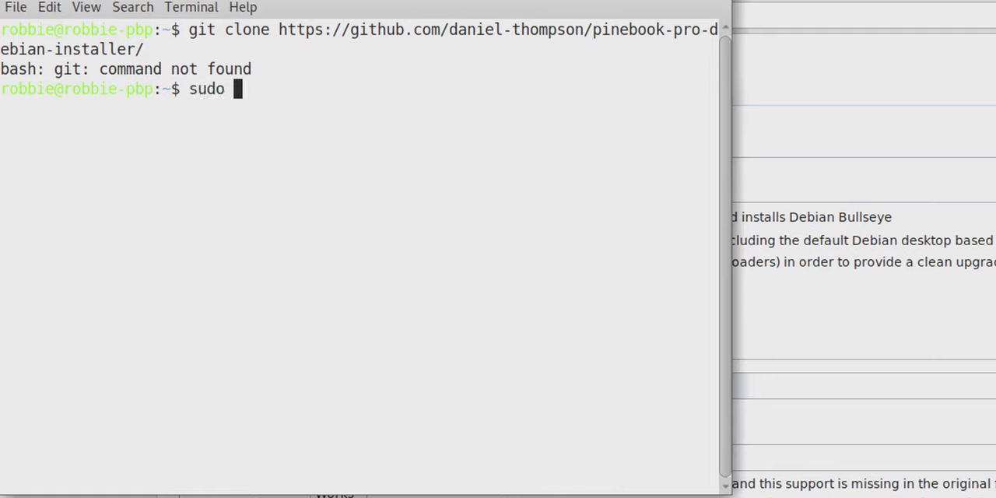
text(apt install git)
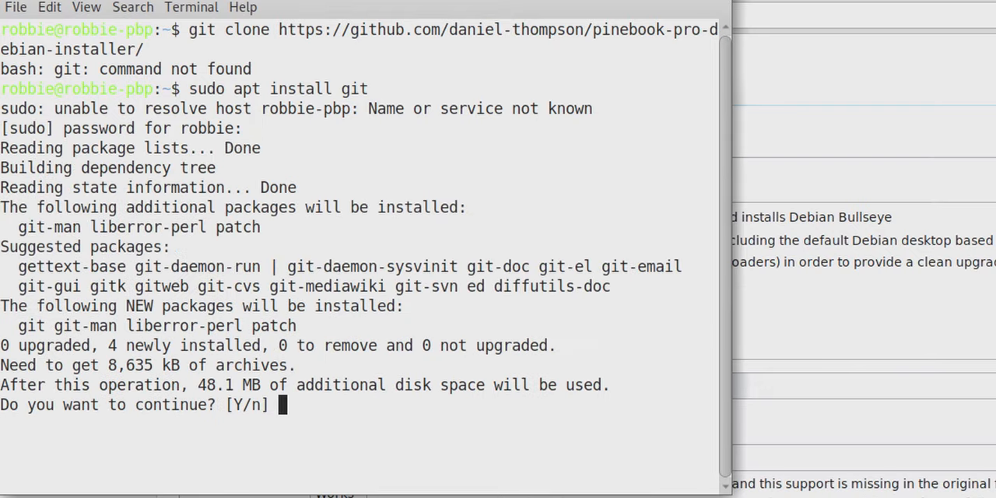
text(y)
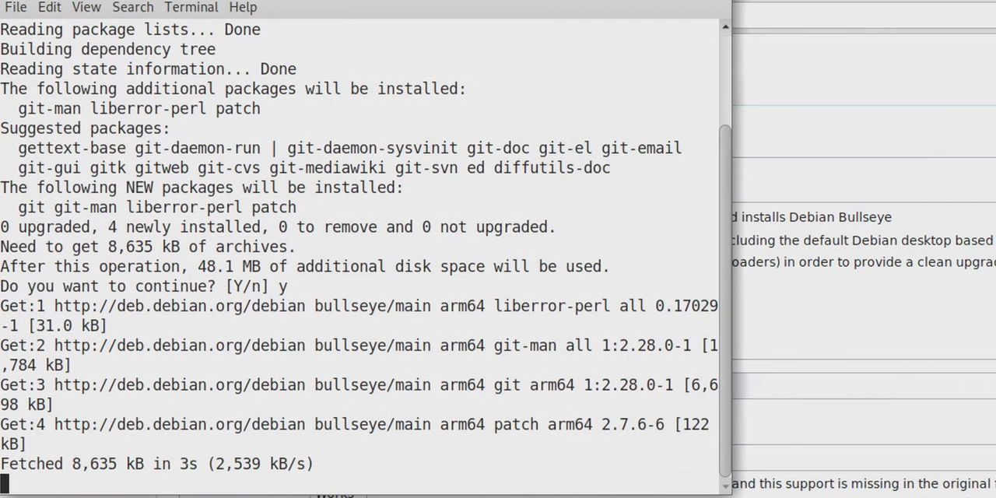
text(git clone https://github.com/daniel-thompson/pinebook-pro-debian-installer/)
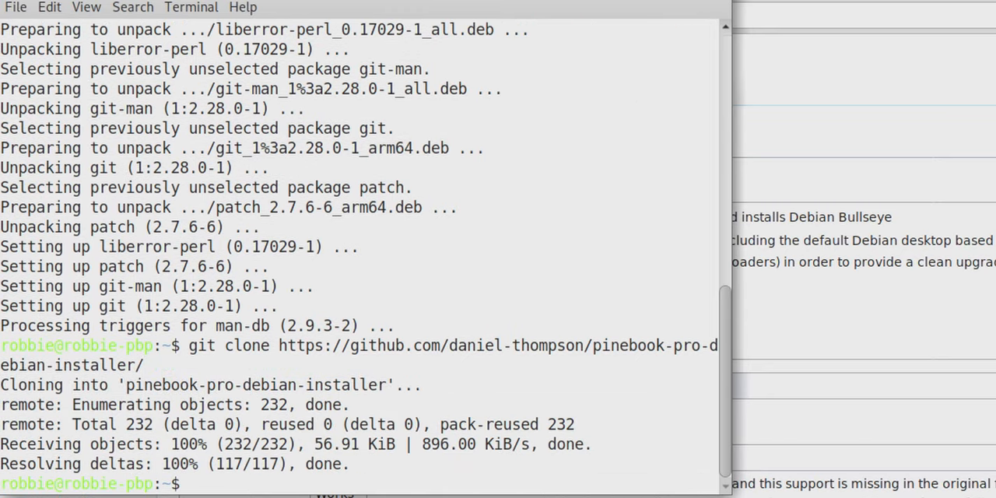
Enter the pinebook-pro-debian-installer folder and run sudo ./install-debian.
text(cd pinebook-pro-debian-installer/)
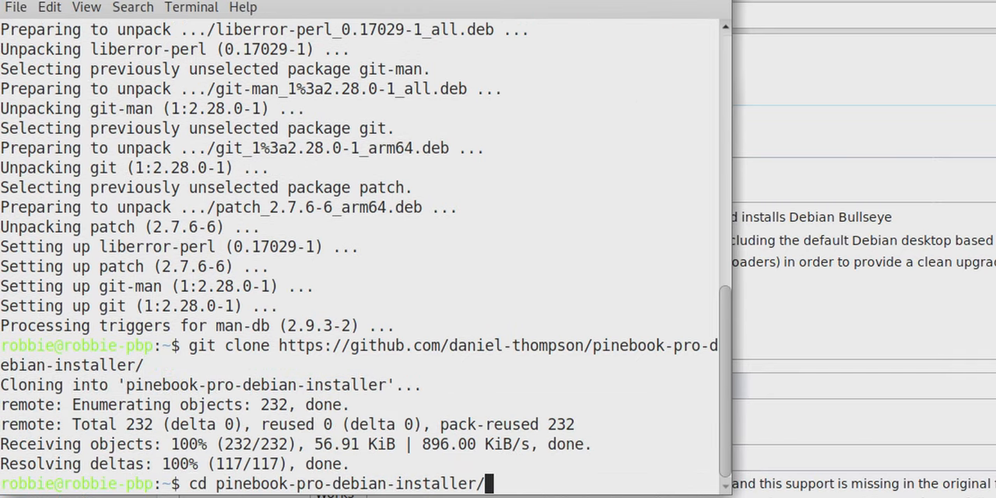
text(sudo)
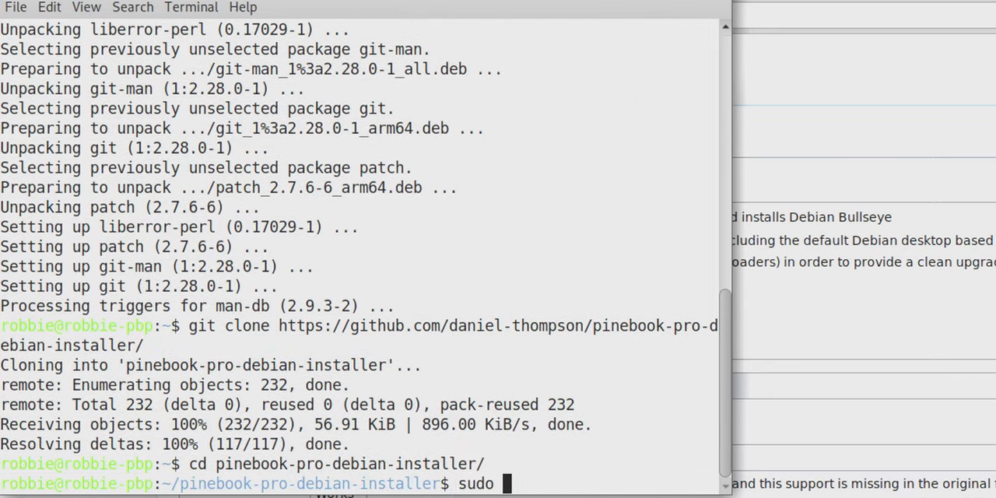
text(./install)
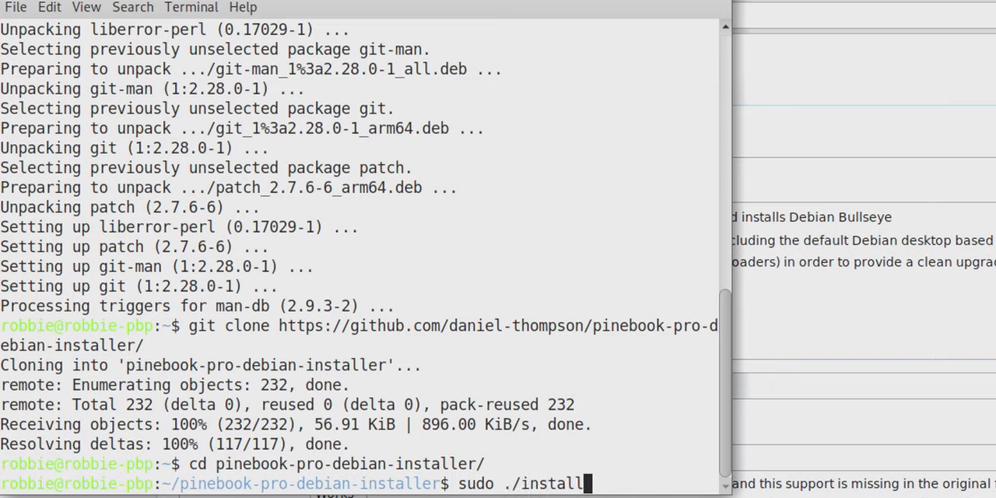
text(-debian)
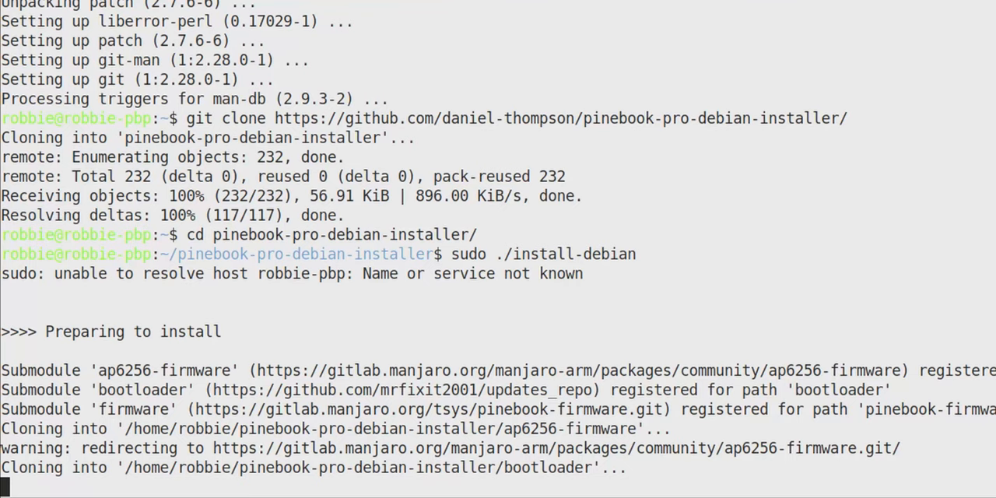
Scroll the terminal output as the installer checks out submodules and installs debootstrap, pigz, wget and arch-test.
scroll(down, 3)
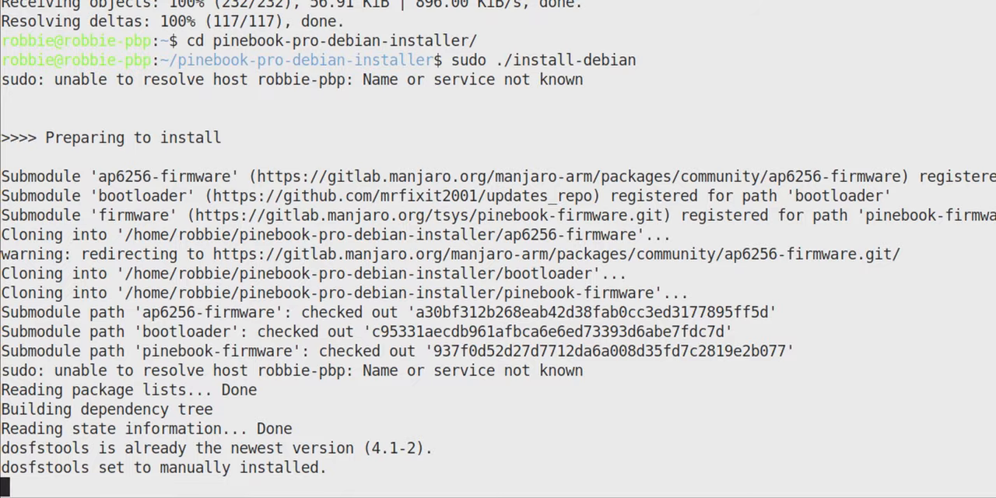
scroll(down, 3)
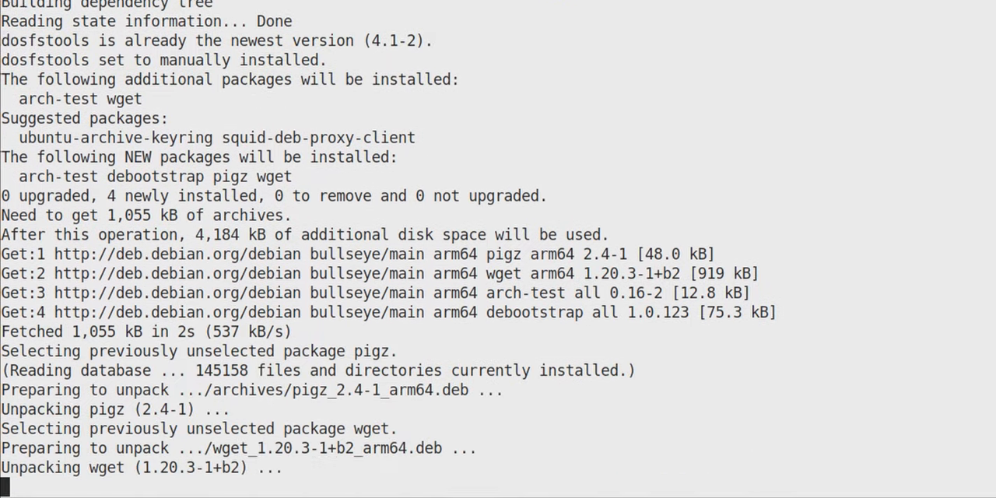
scroll(down, 3)
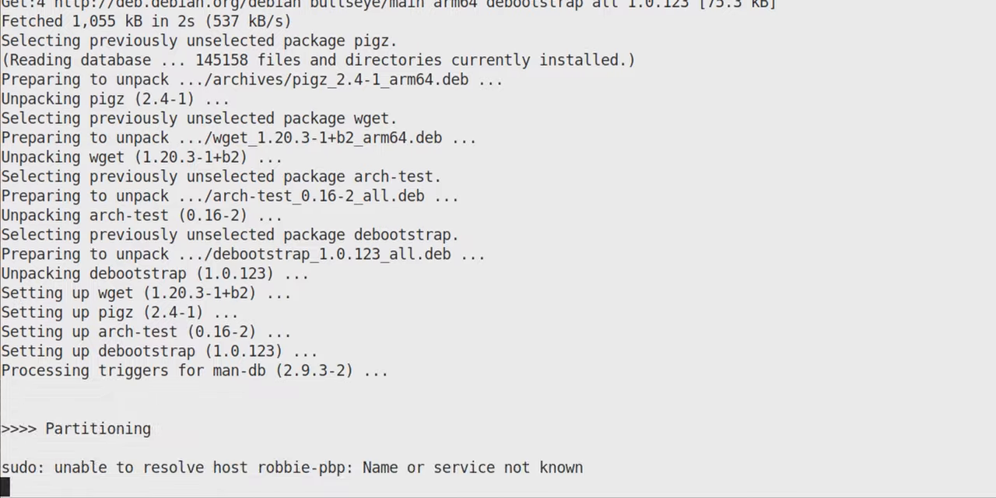